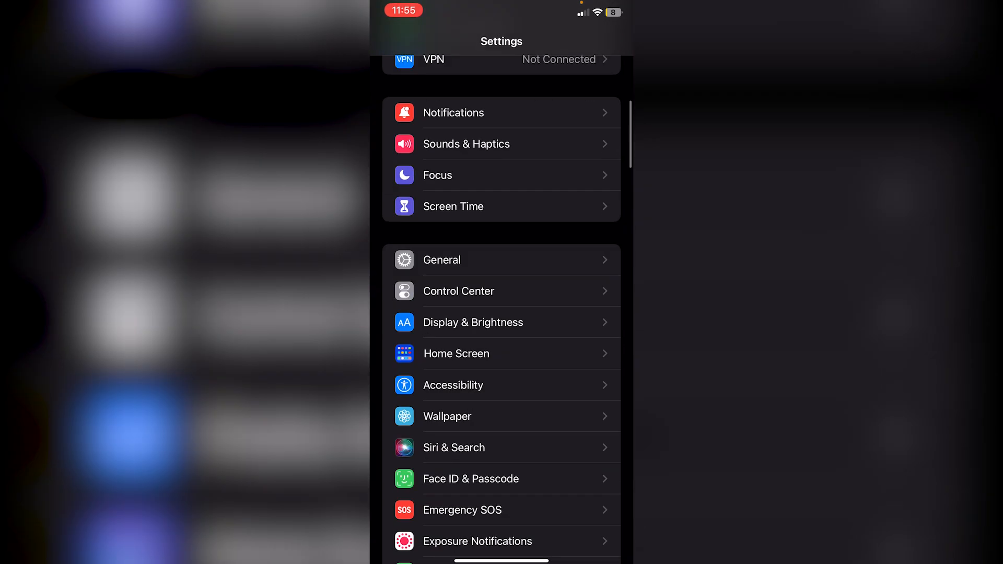
Step: Scroll down the Privacy & Security list to reveal its lower entries, including Developer Mode
scroll(down, 3)
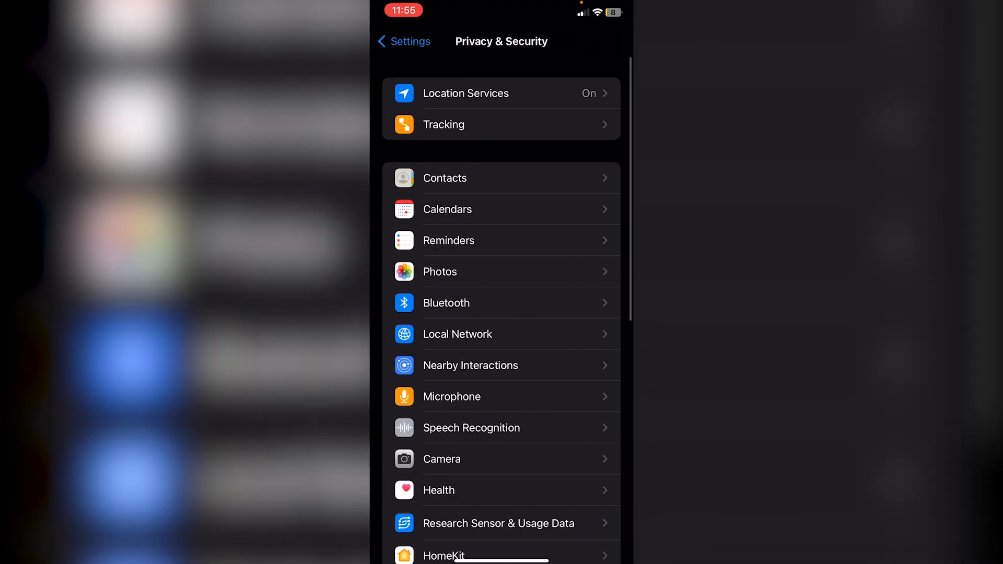
scroll(down, 3)
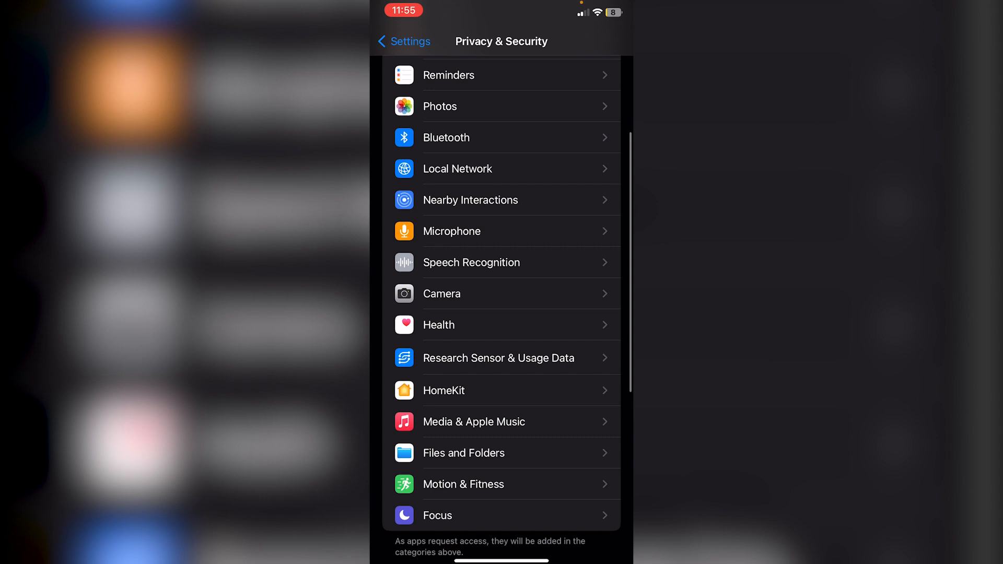
scroll(down, 3)
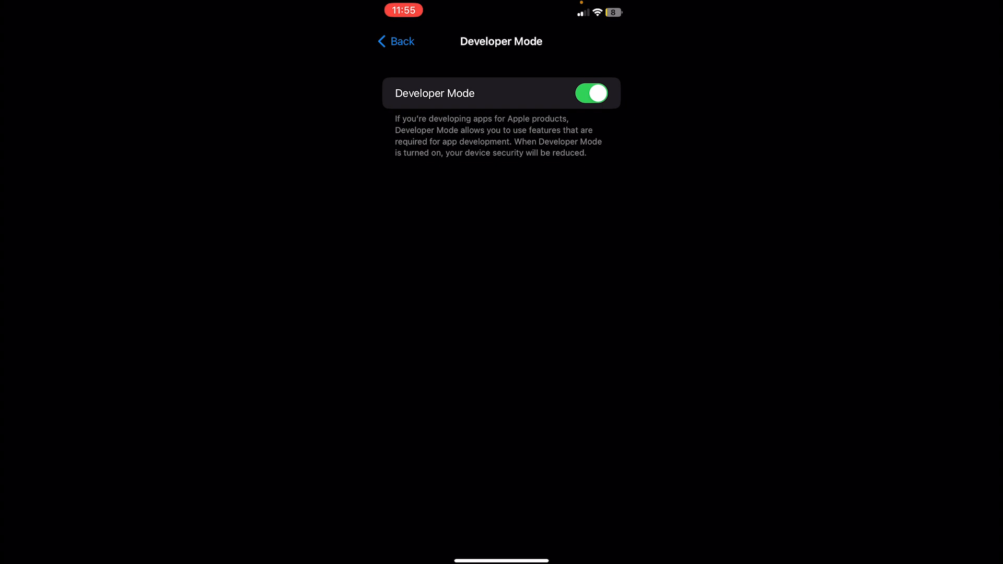
Step: With Developer Mode on, go back to Privacy & Security, where it now reads On
click(395, 41)
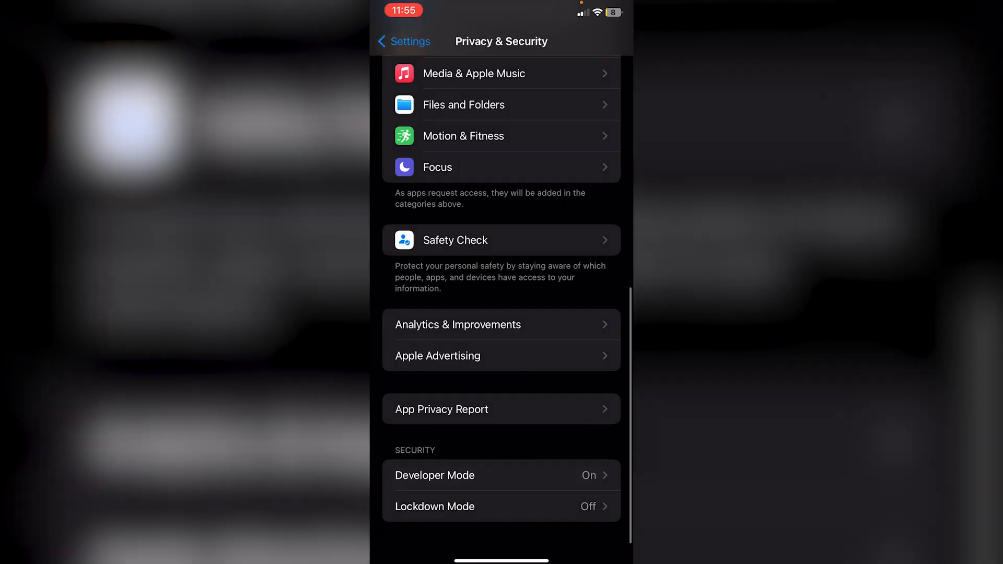